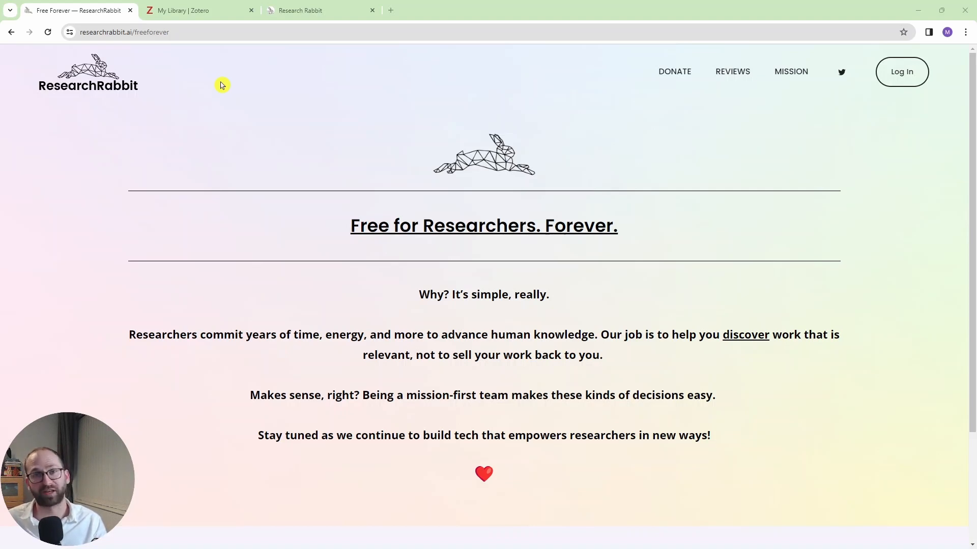
pyautogui.moveTo(230, 99)
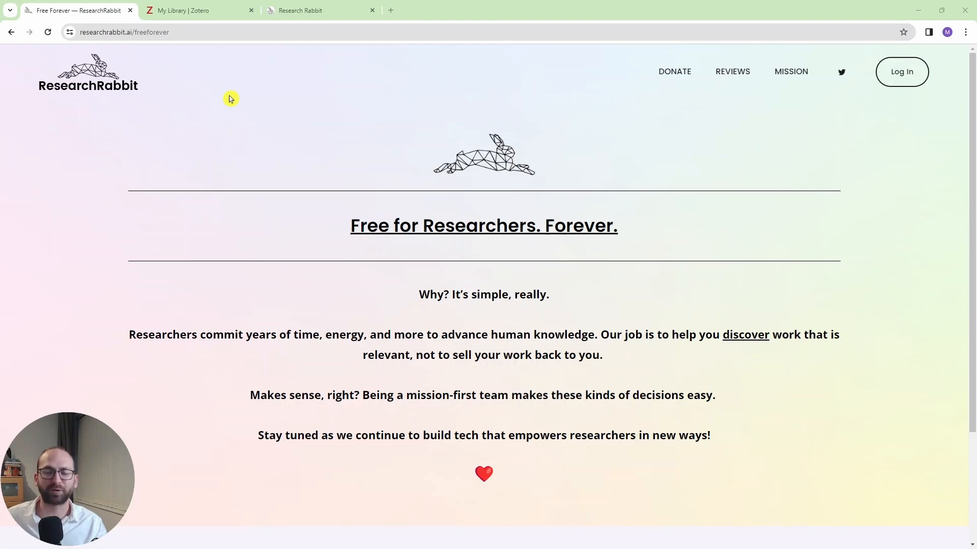
pyautogui.moveTo(205, 56)
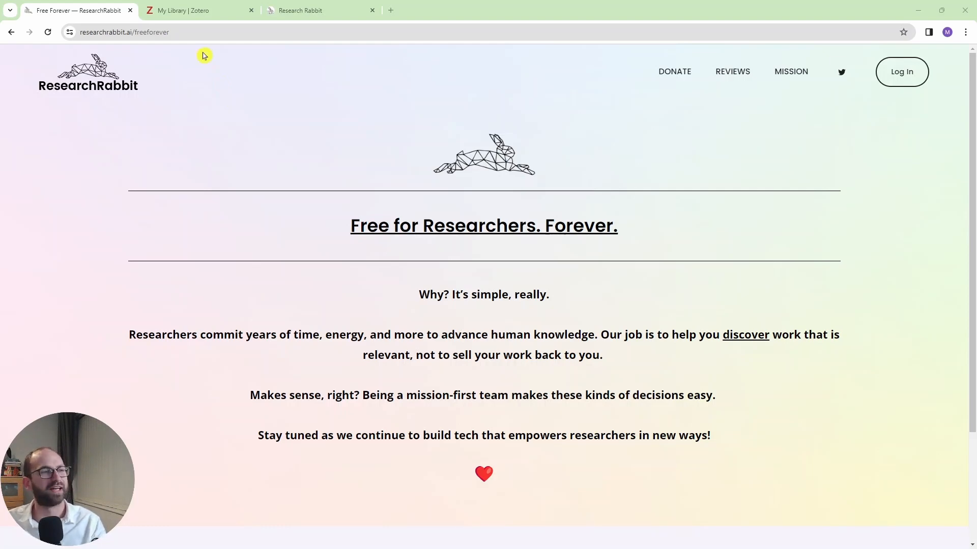
# - Switch to the Zotero web library showing Collection 1 with its four papers
pyautogui.click(199, 10)
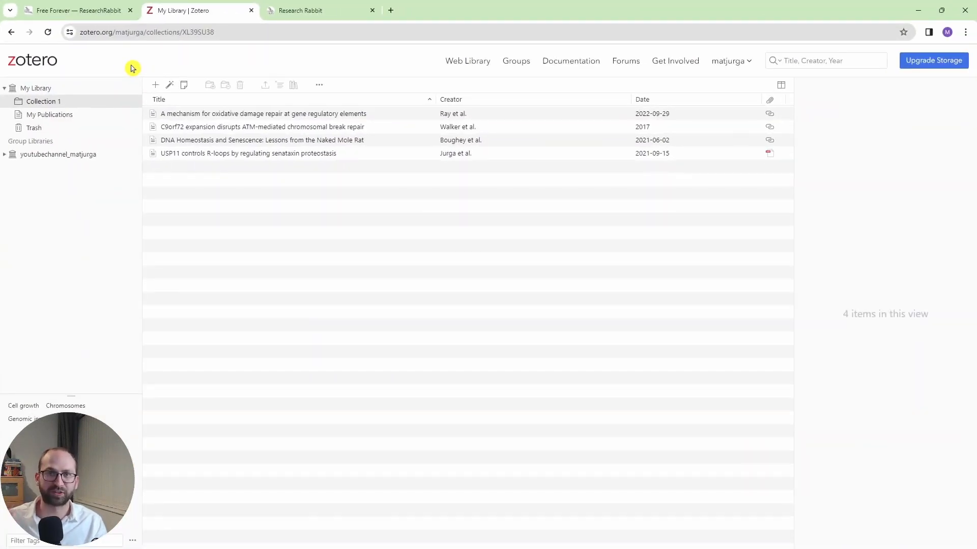
pyautogui.moveTo(282, 60)
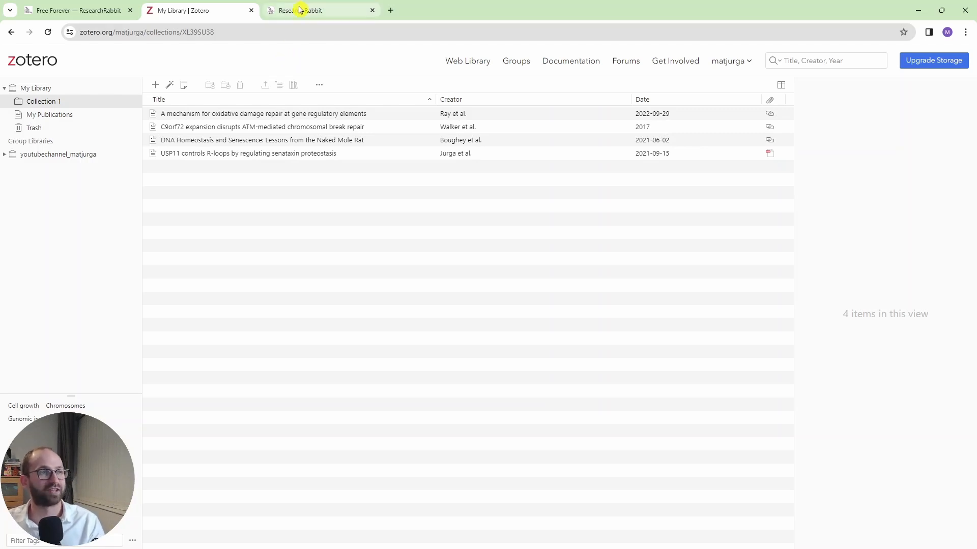
# - Back in ResearchRabbit, comment 'Neurology' on the C9orf72 paper and toggle abstracts on and off
pyautogui.click(311, 10)
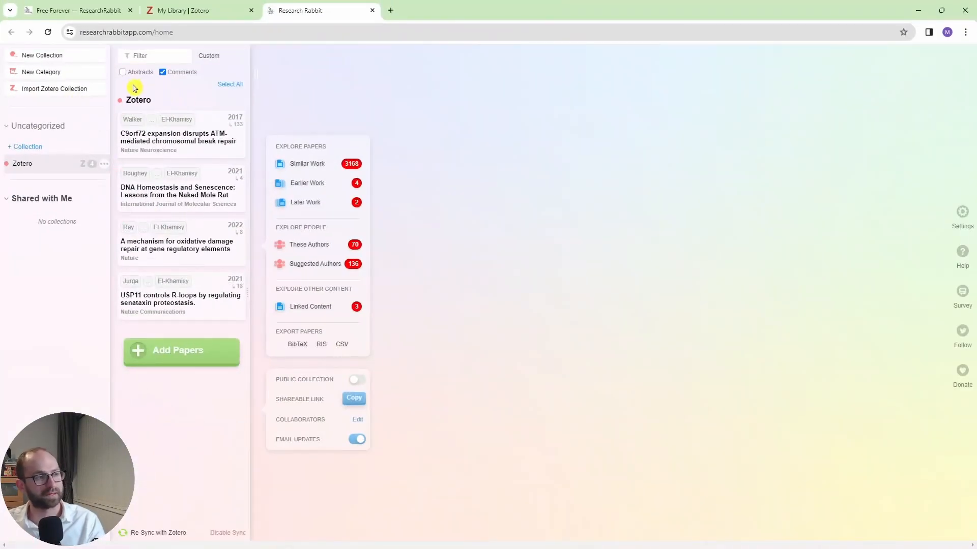
pyautogui.moveTo(68, 79)
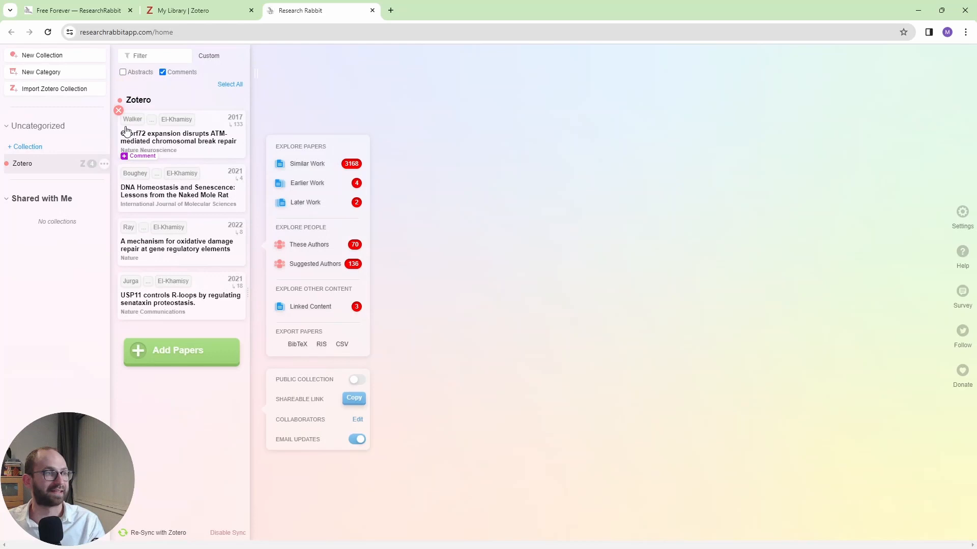
pyautogui.click(139, 155)
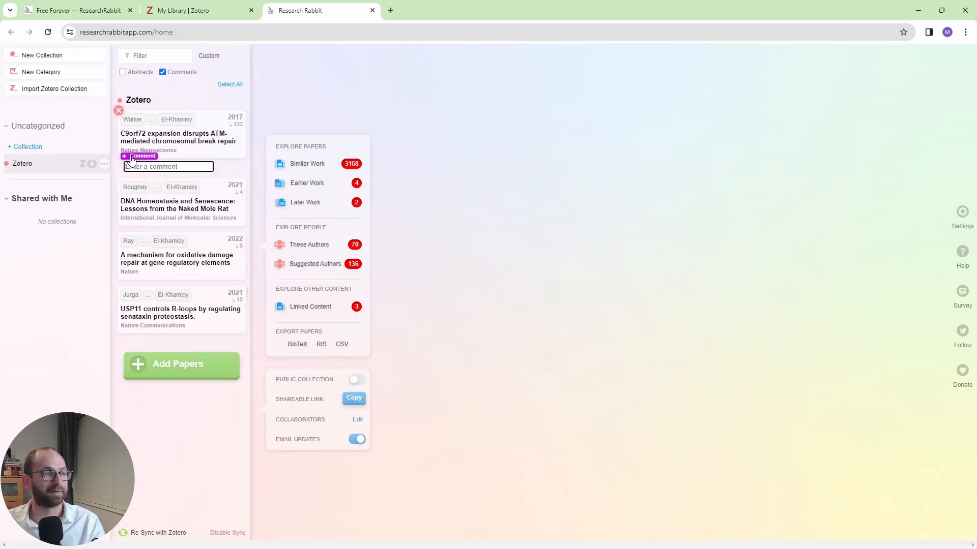
pyautogui.write('Neurology')
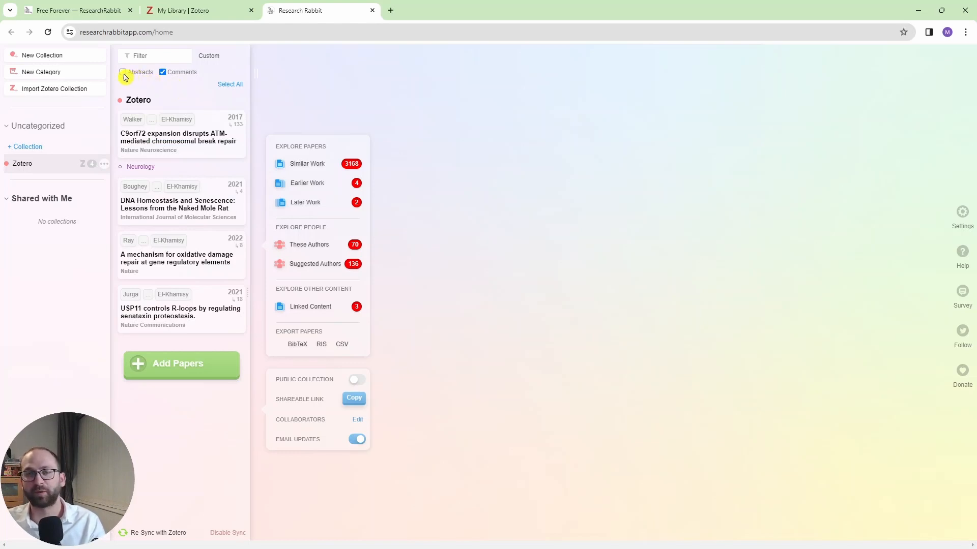
pyautogui.click(123, 71)
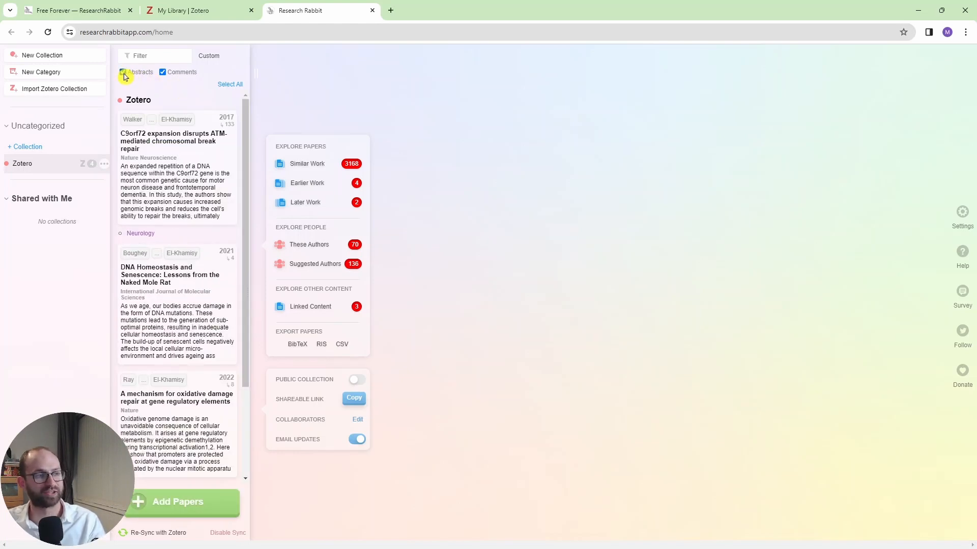
pyautogui.click(123, 72)
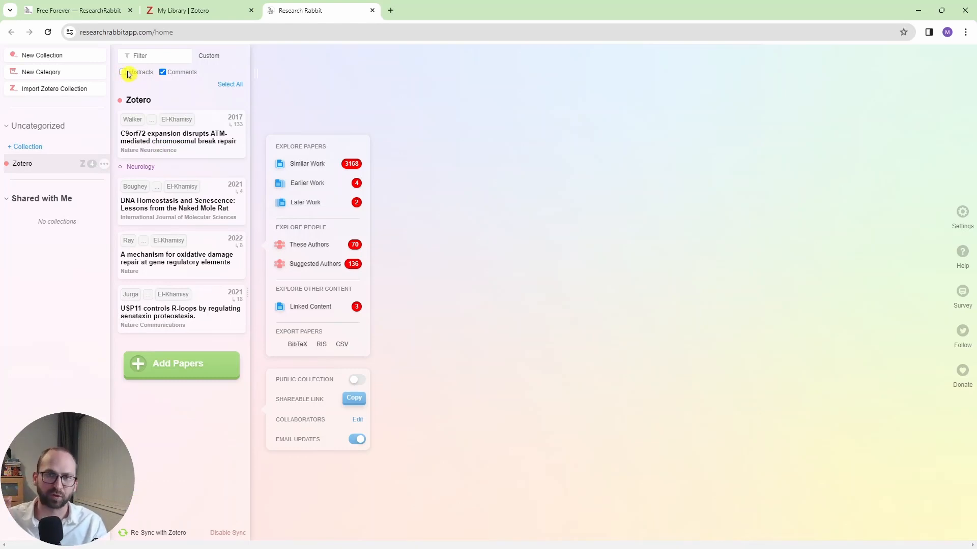
pyautogui.moveTo(144, 314)
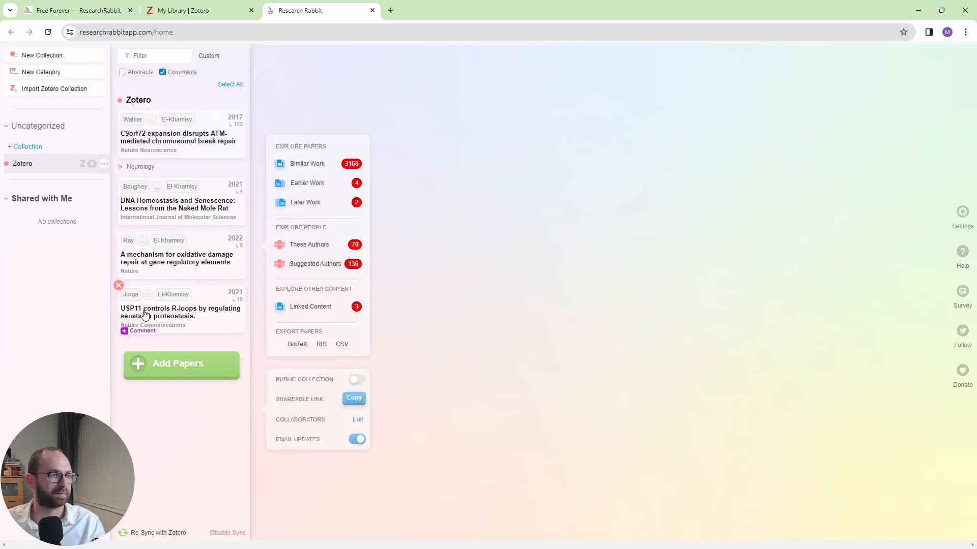
# - Explore Similar Work from the USP11 R-loops paper and close the duplicate selected-paper panel
pyautogui.click(181, 311)
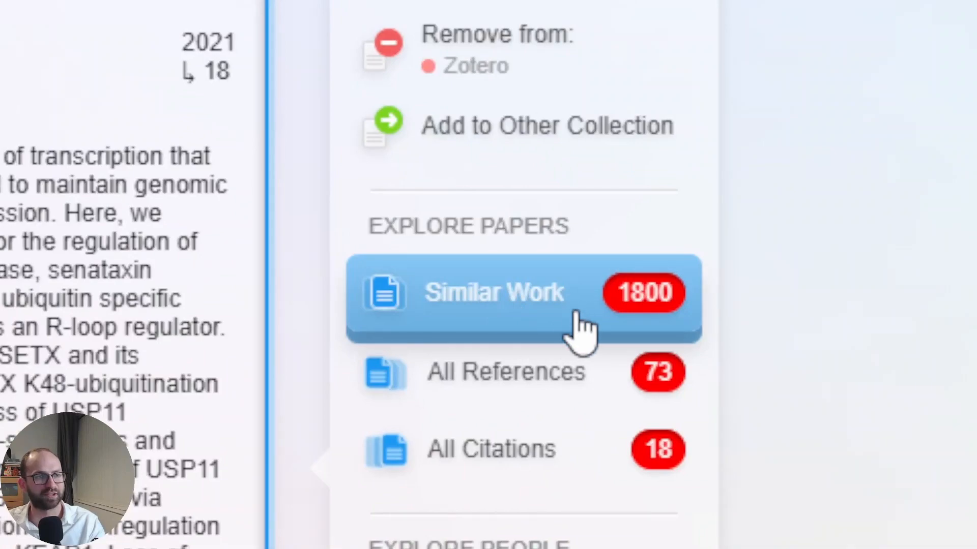
pyautogui.moveTo(598, 386)
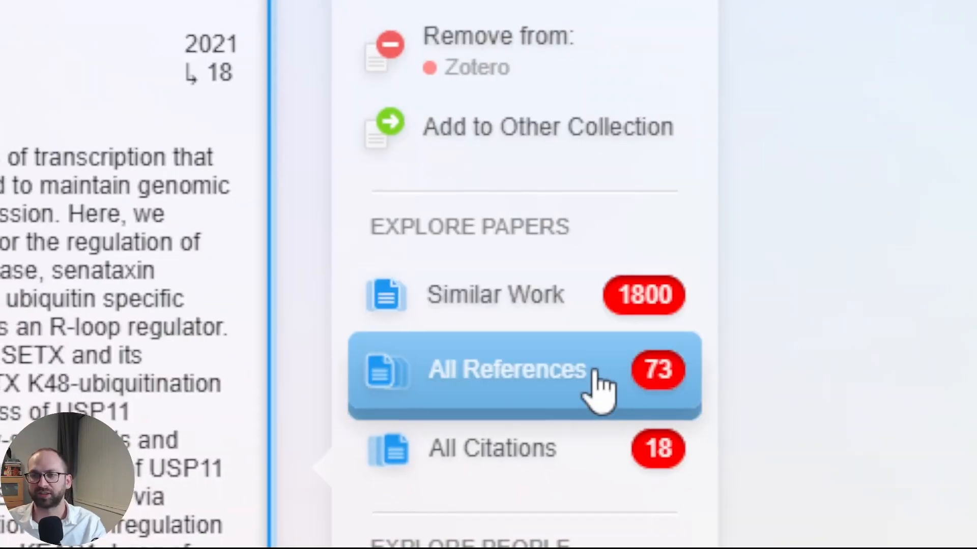
pyautogui.scroll(-3)
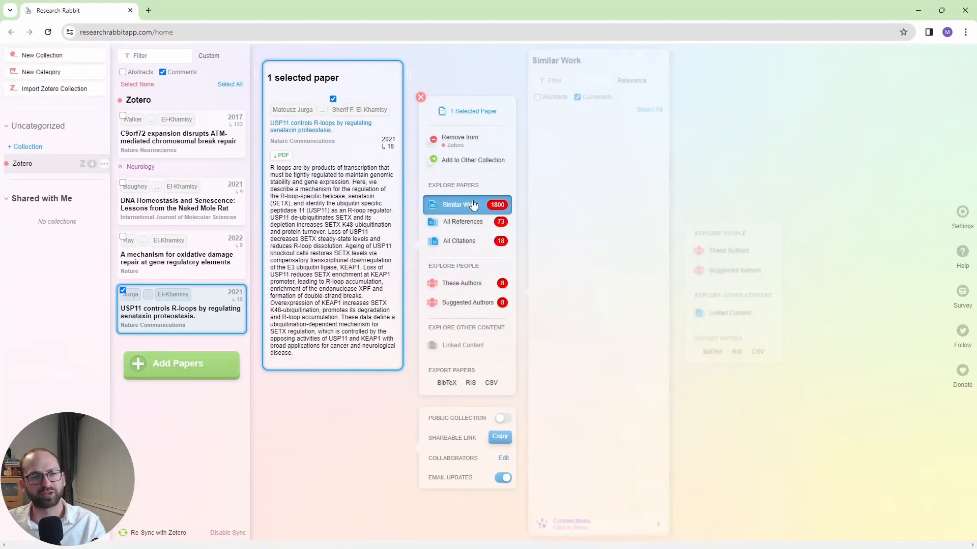
pyautogui.click(466, 205)
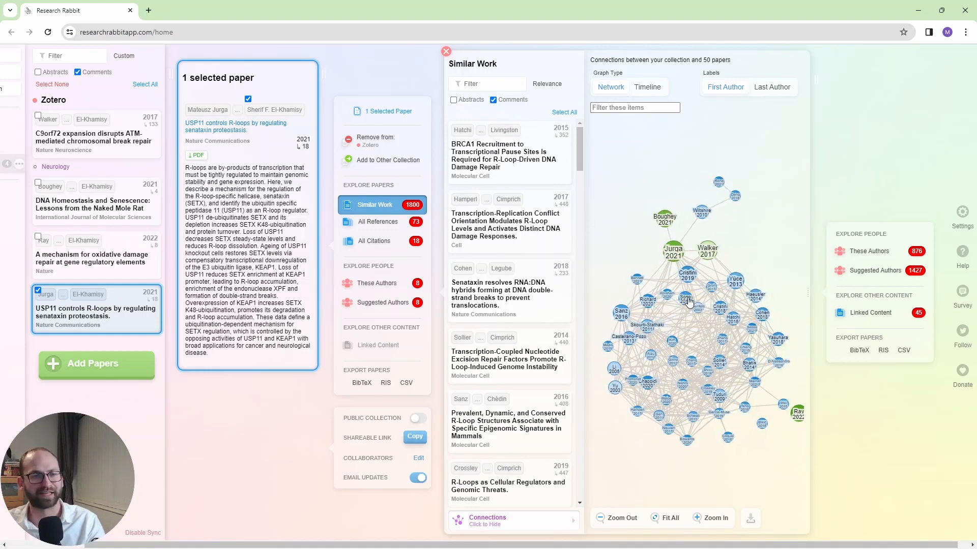
pyautogui.moveTo(739, 257)
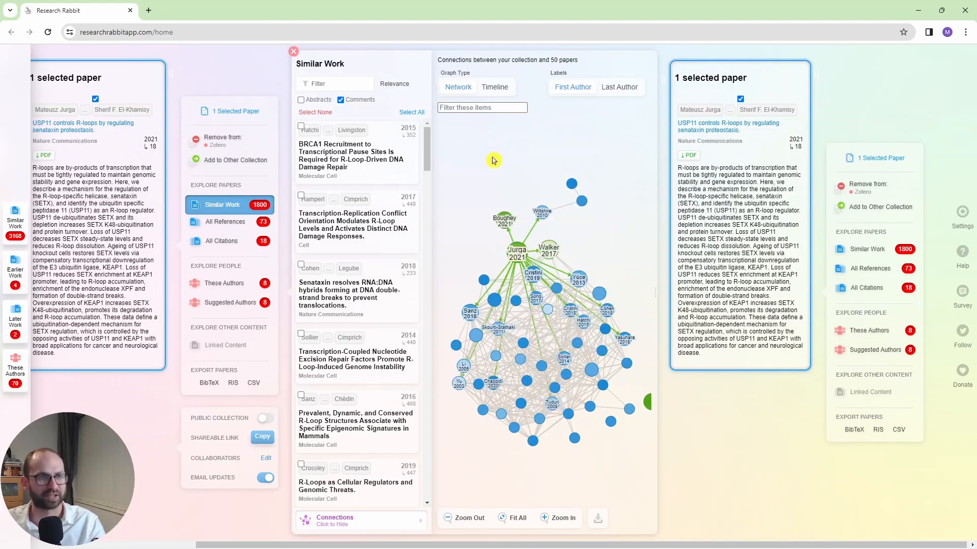
pyautogui.moveTo(510, 142)
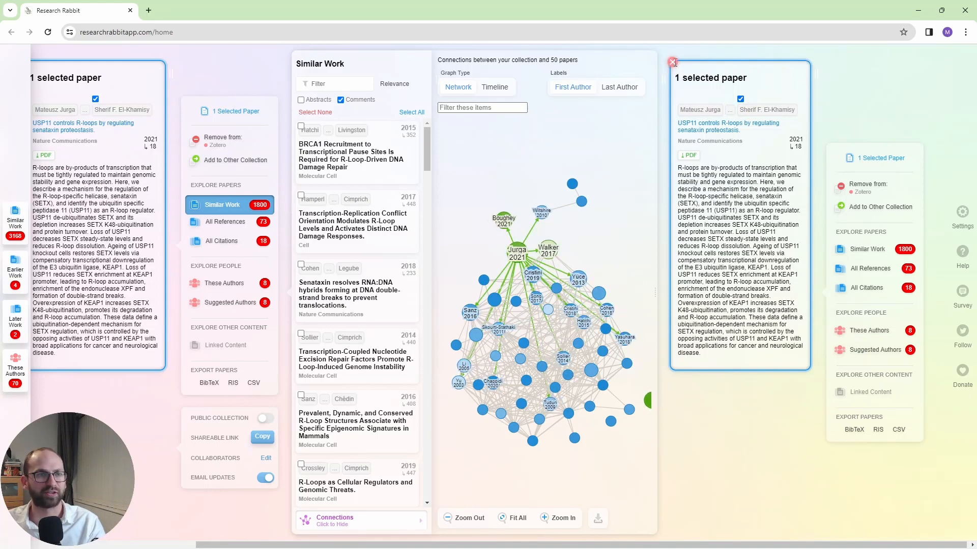
pyautogui.click(673, 62)
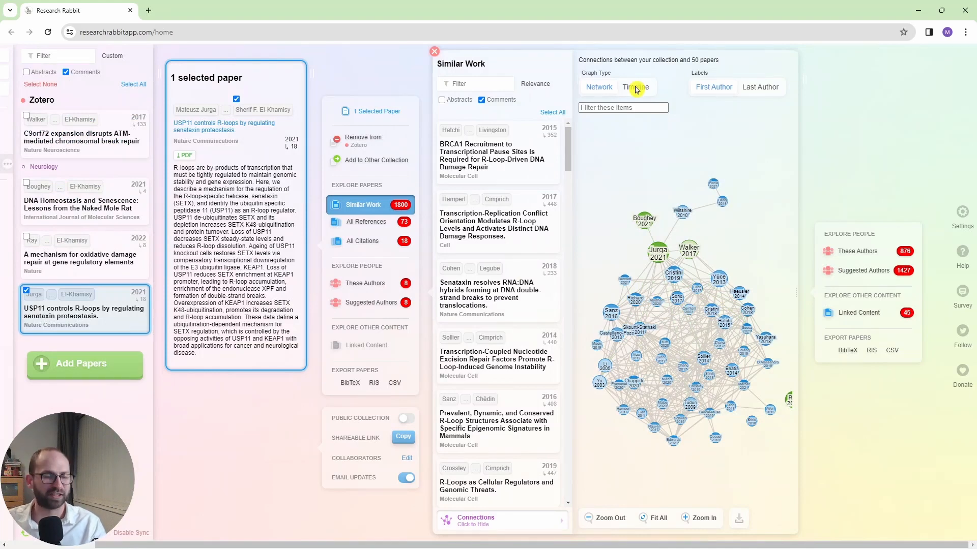
# - Switch the similar-work connections graph from Network to Timeline by year
pyautogui.click(635, 87)
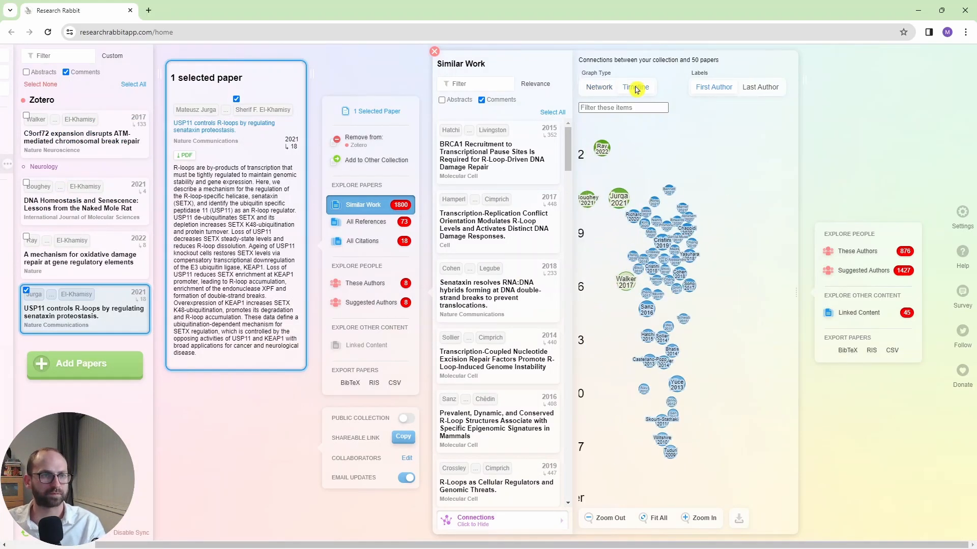
pyautogui.click(635, 86)
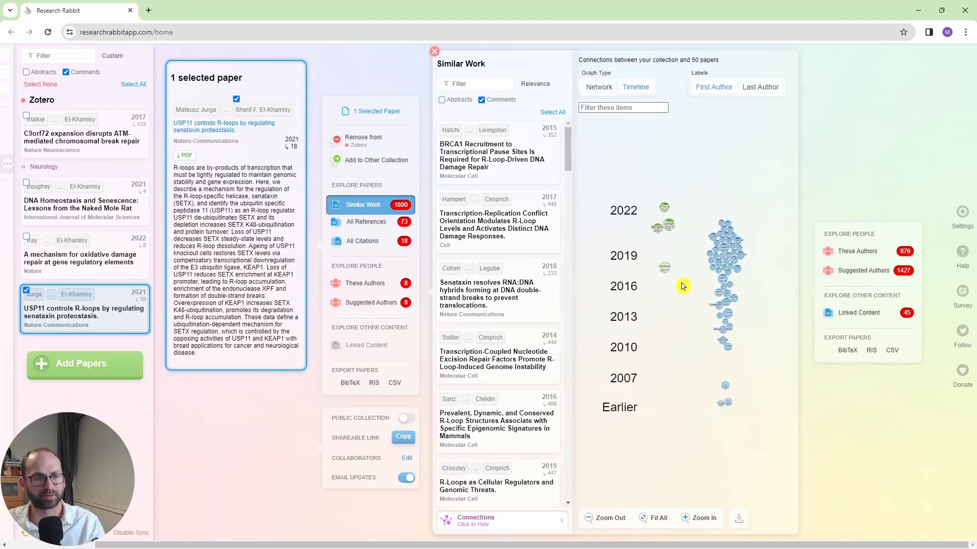
pyautogui.moveTo(684, 231)
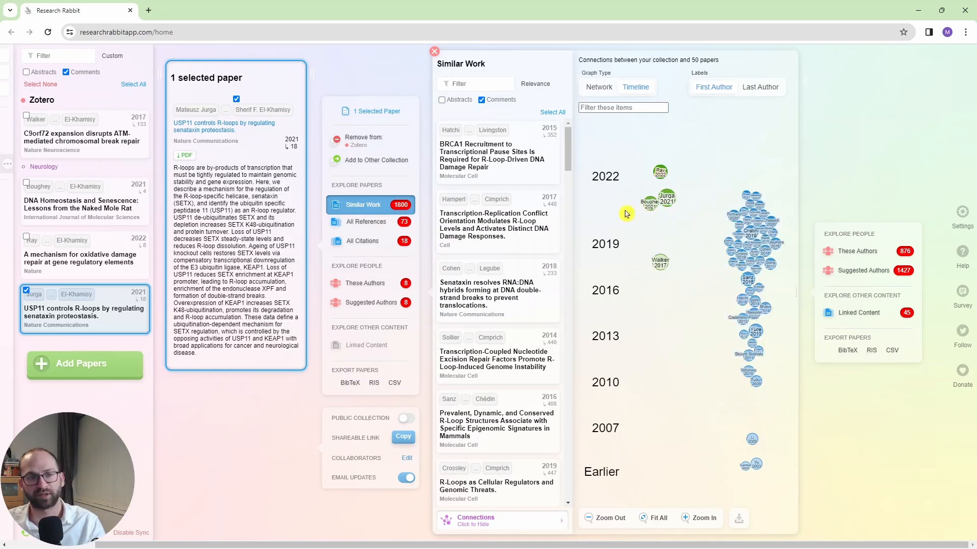
pyautogui.moveTo(629, 226)
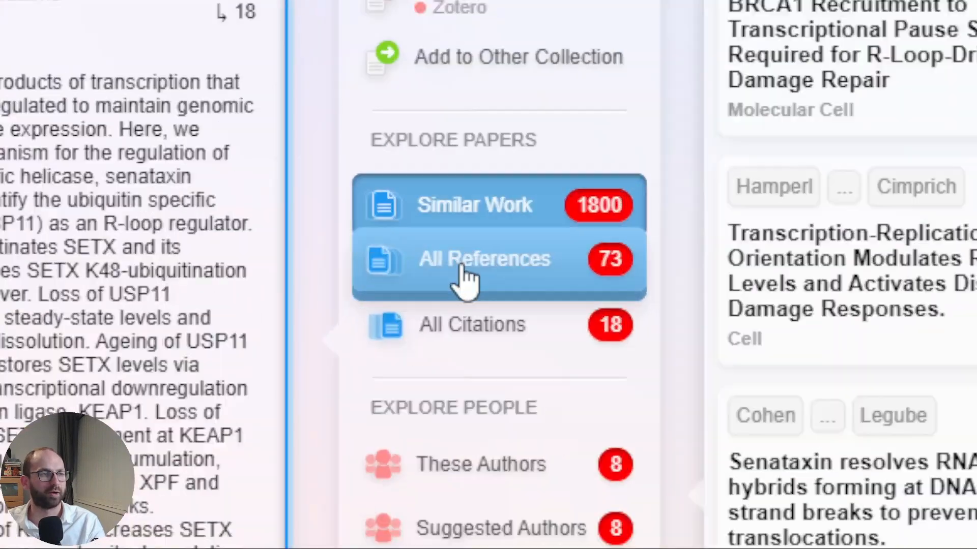
# - List the USP11 paper's All References, then its All Citations
pyautogui.click(483, 259)
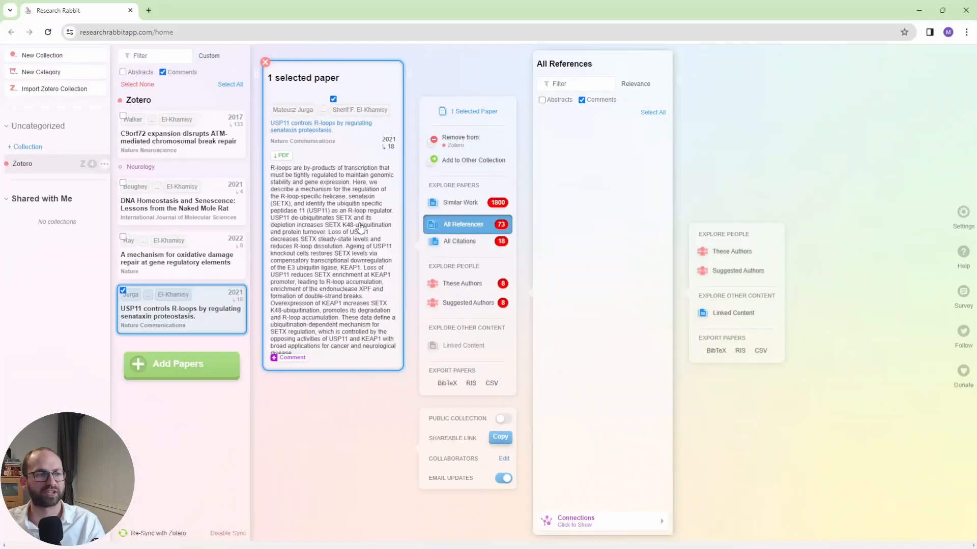
pyautogui.click(462, 224)
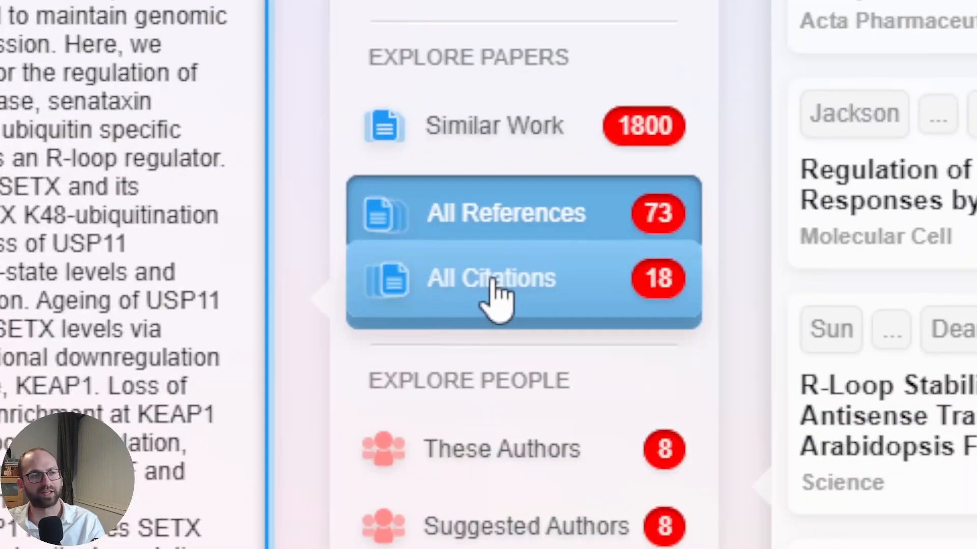
pyautogui.click(493, 279)
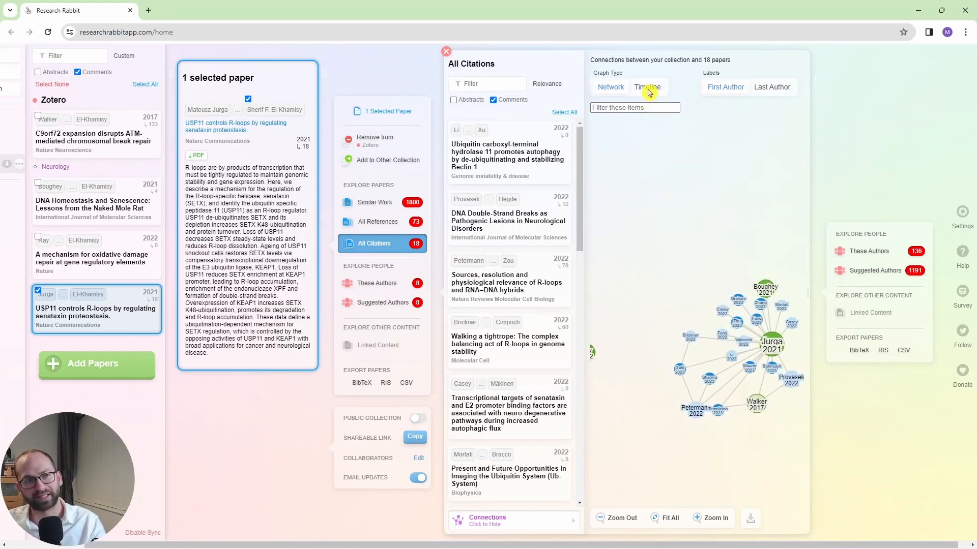
# - Show the 18 citing papers' connections as a year-by-year timeline
pyautogui.click(647, 86)
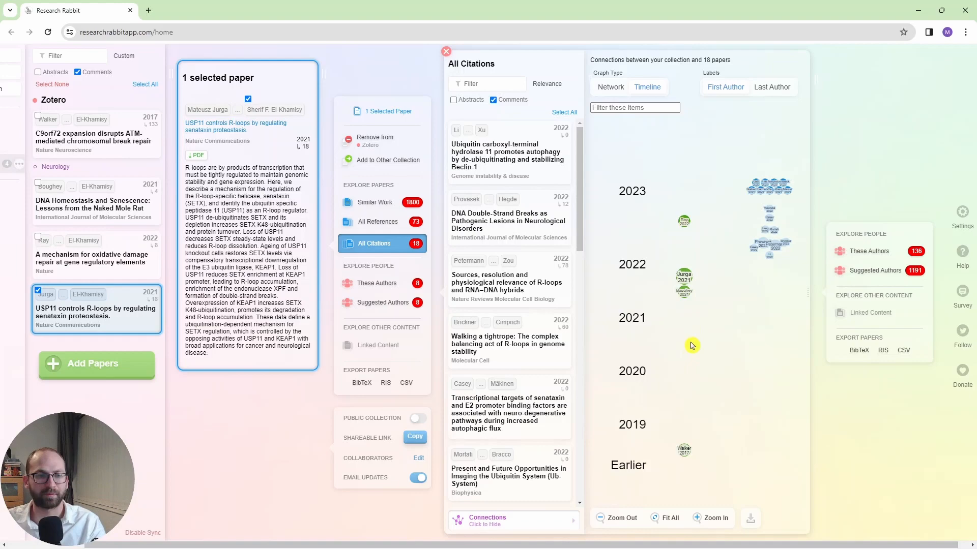
pyautogui.moveTo(697, 279)
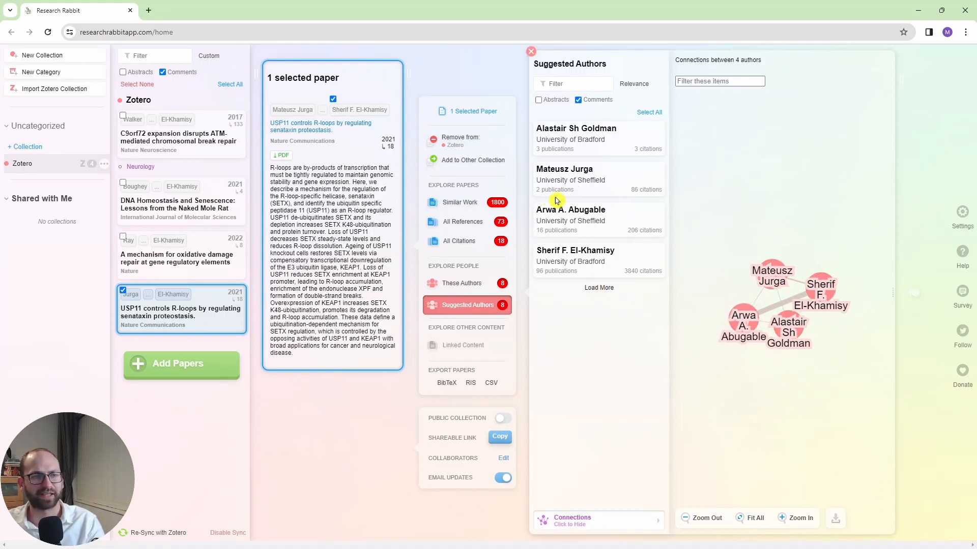
pyautogui.moveTo(577, 200)
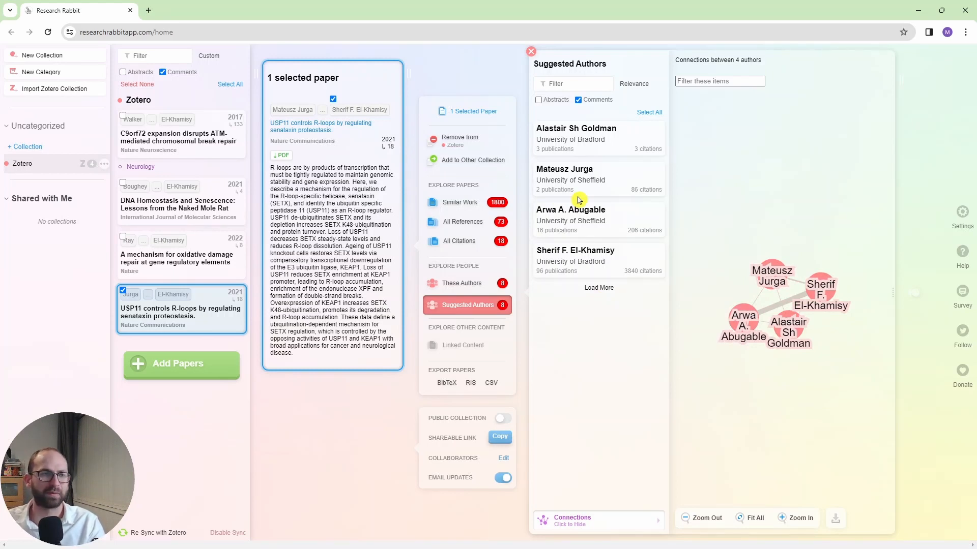
pyautogui.moveTo(583, 244)
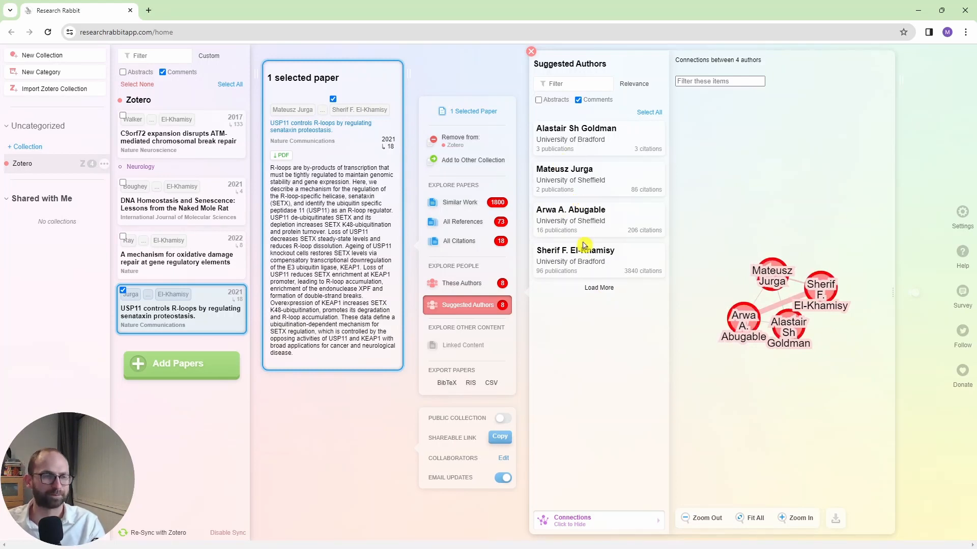
pyautogui.moveTo(631, 282)
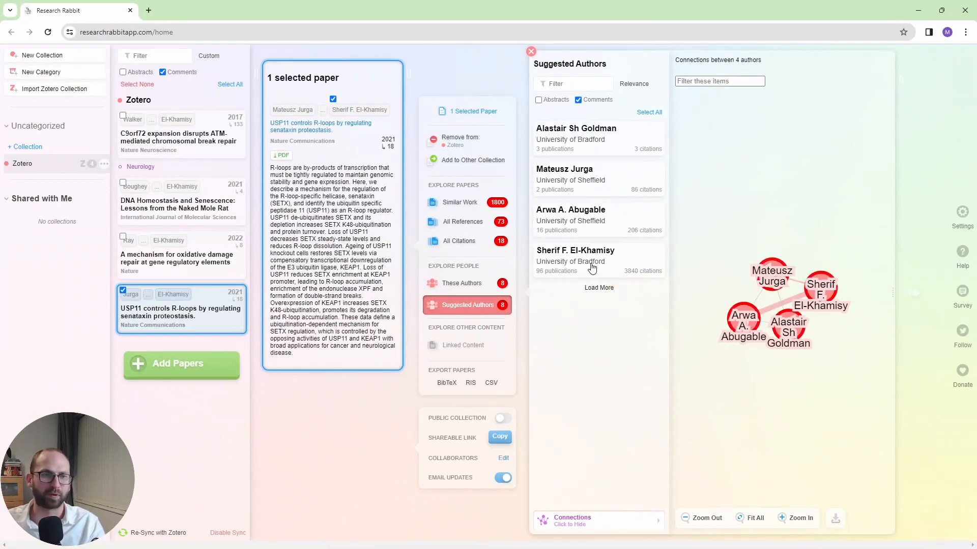
pyautogui.moveTo(548, 257)
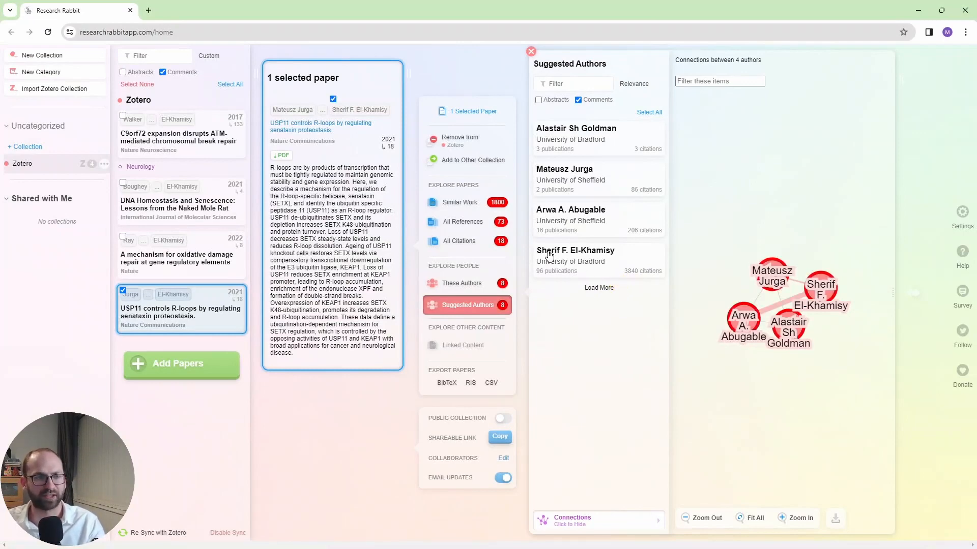
pyautogui.click(574, 251)
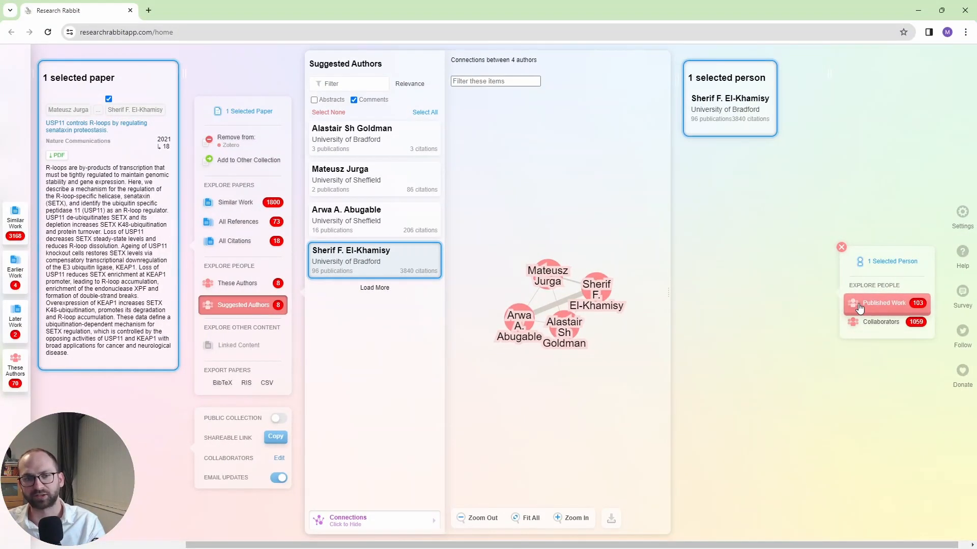
# - List Sherif F. El-Khamisy's Published Work (103) with its connections graph
pyautogui.click(883, 303)
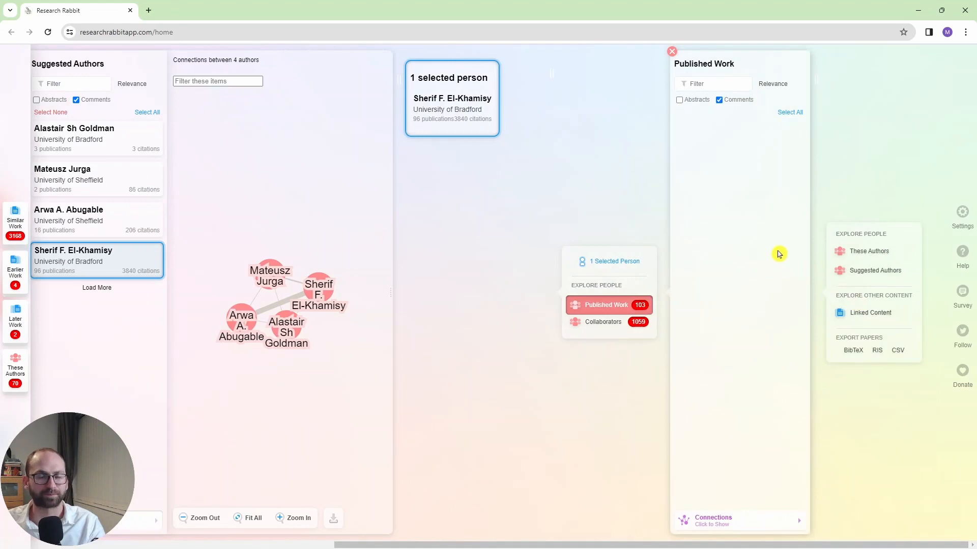
pyautogui.click(604, 304)
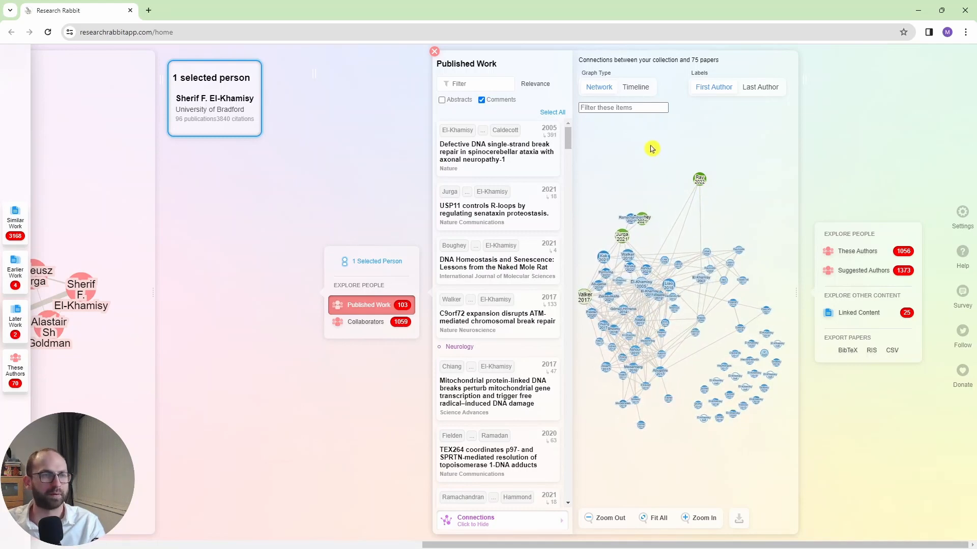
pyautogui.click(635, 87)
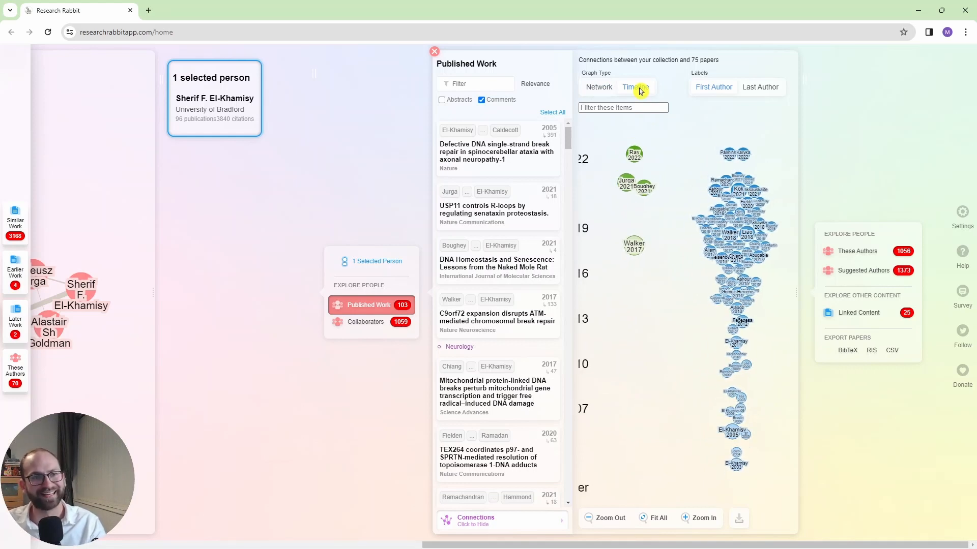
# - Lay out the published-work connections on a timeline through 2022
pyautogui.click(633, 87)
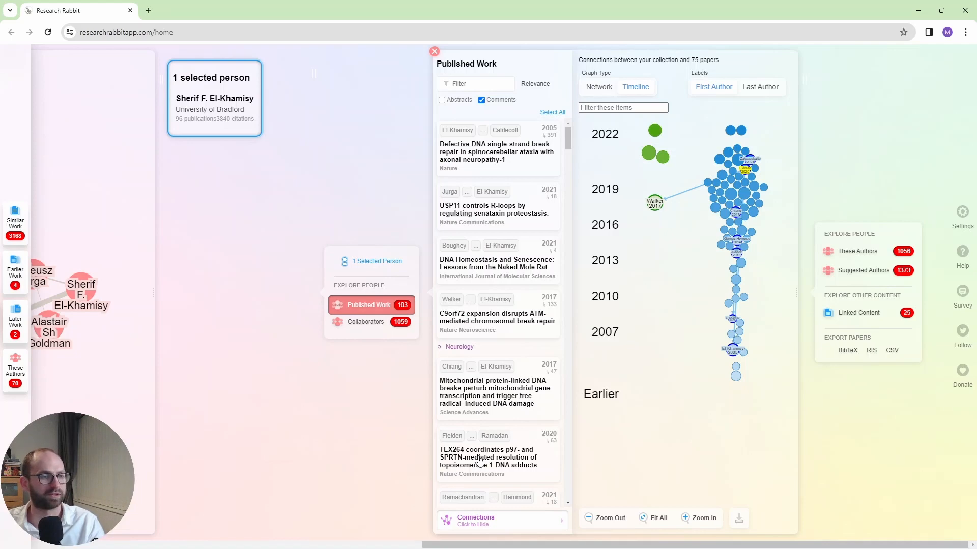
# - Open the TEX264 topoisomerase 1-DNA adducts paper's details from the Published Work list
pyautogui.click(492, 458)
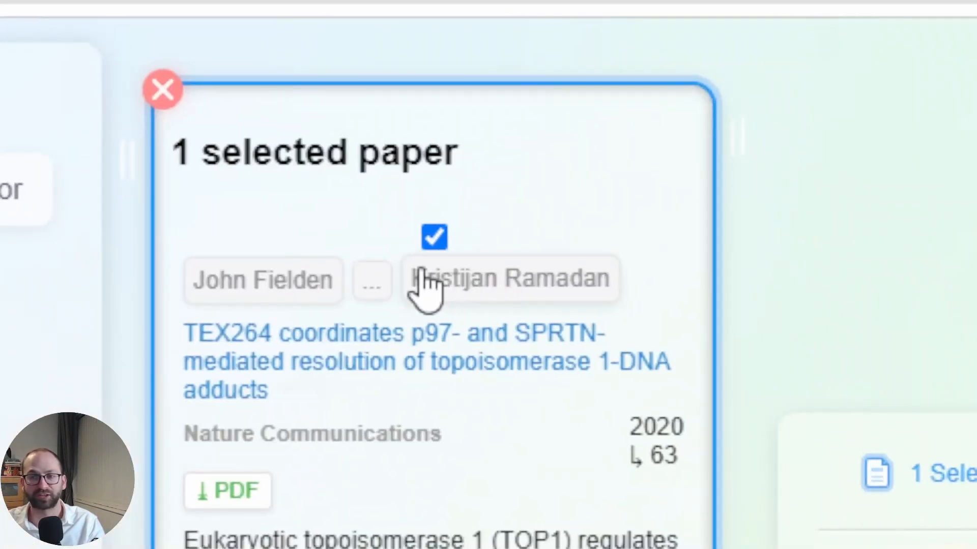
pyautogui.moveTo(482, 300)
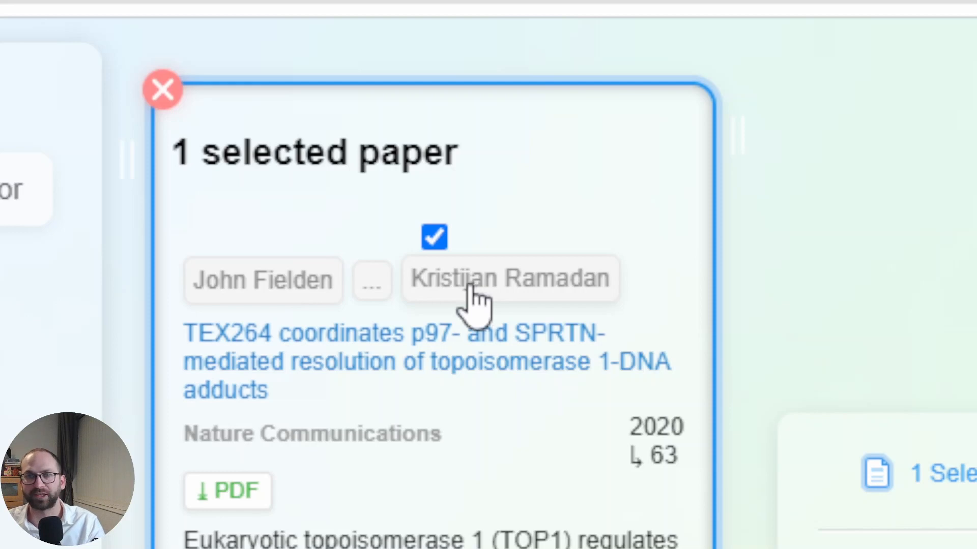
pyautogui.moveTo(379, 365)
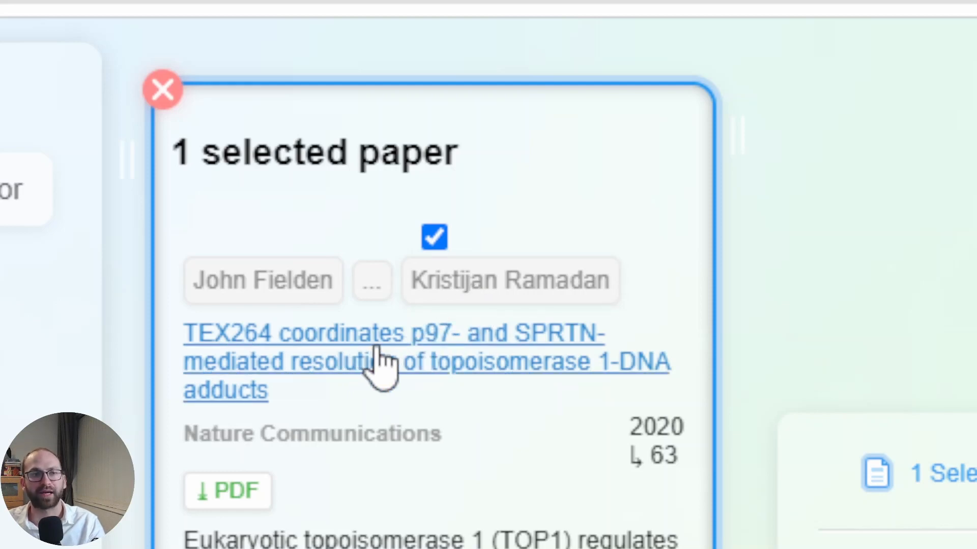
pyautogui.moveTo(227, 492)
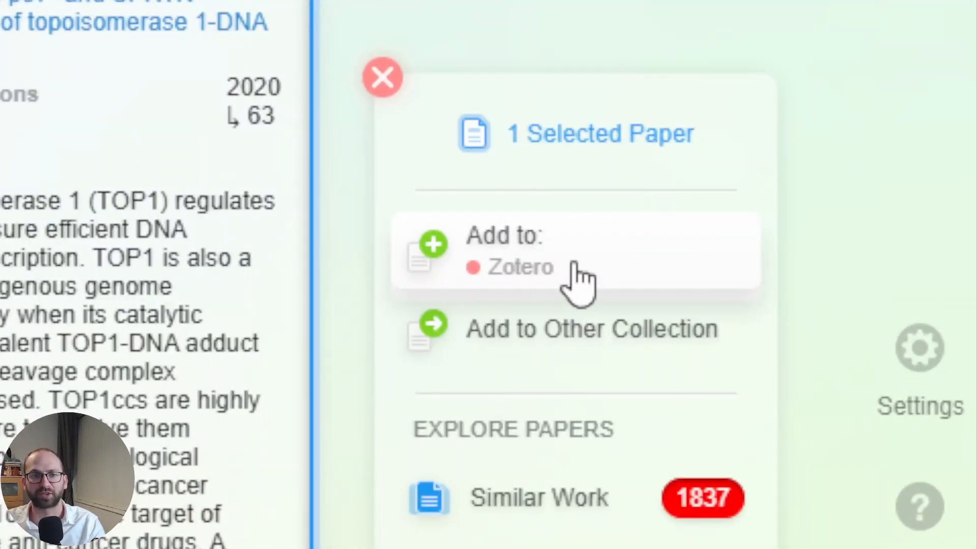
pyautogui.moveTo(564, 293)
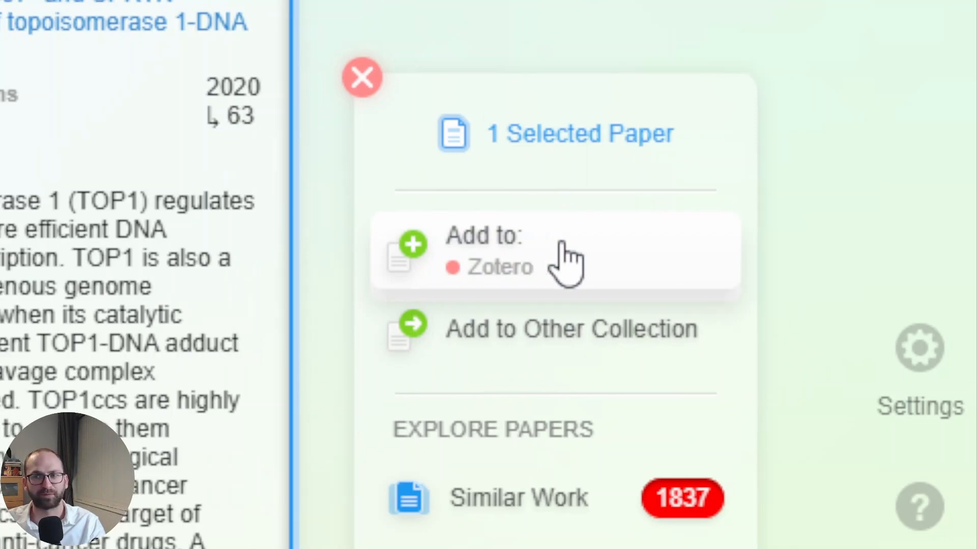
# - Add the TEX264 paper to the Zotero collection and confirm the web library lists five items
pyautogui.click(482, 235)
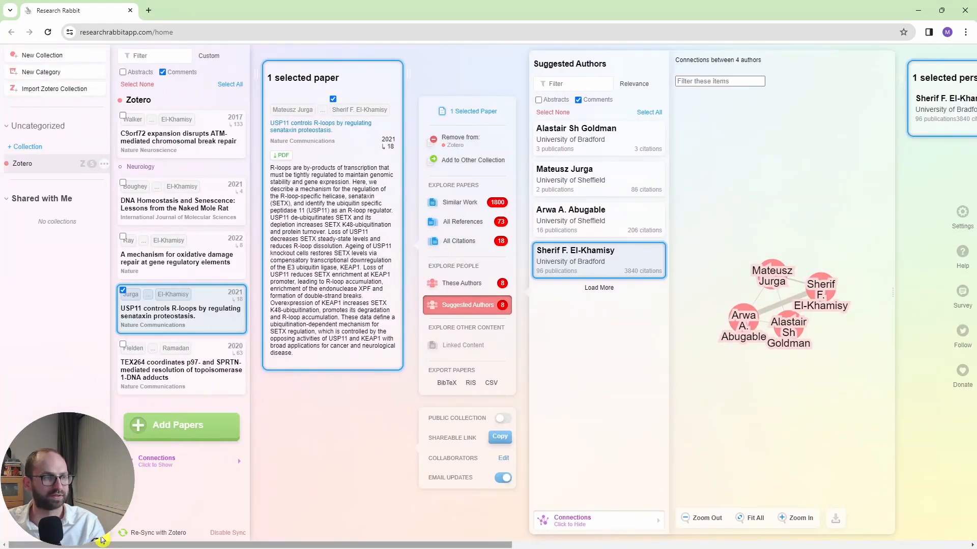
pyautogui.moveTo(170, 368)
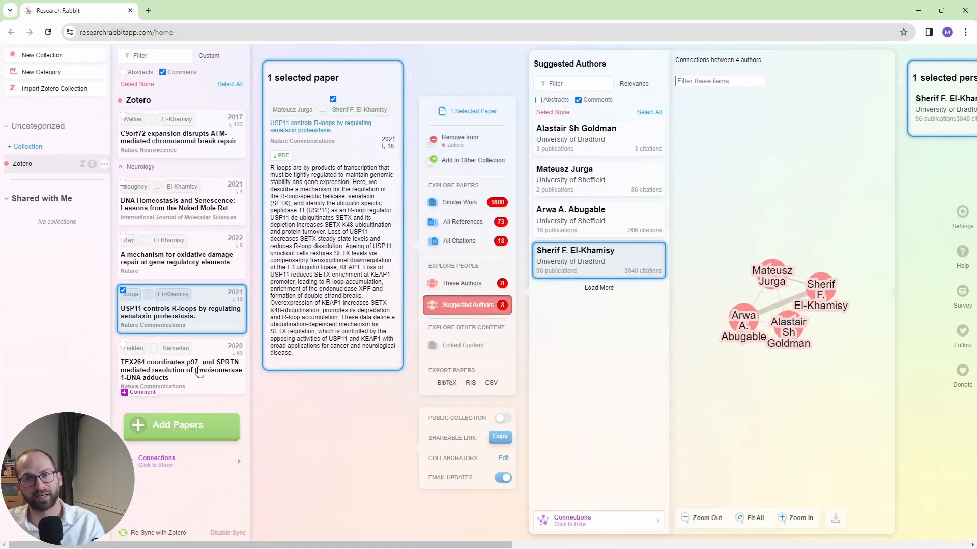
pyautogui.click(199, 11)
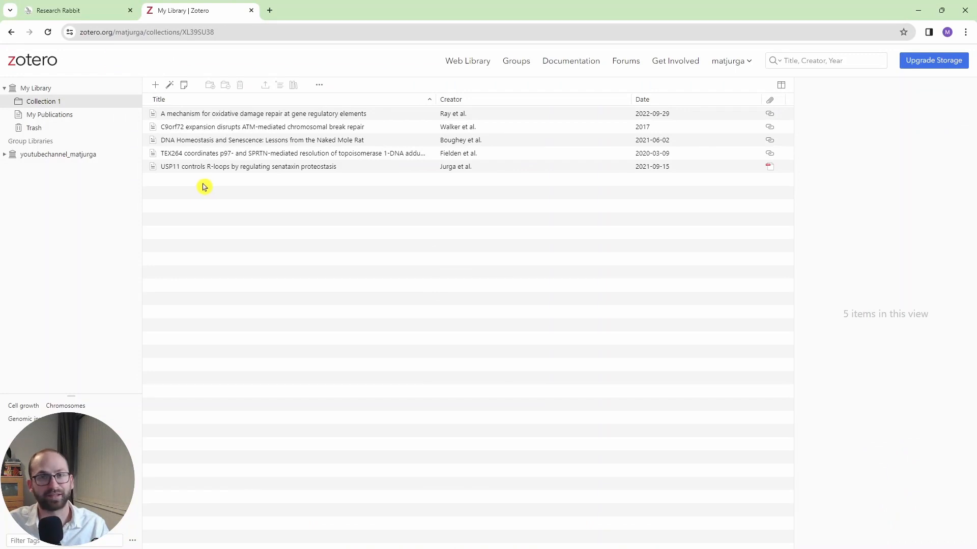